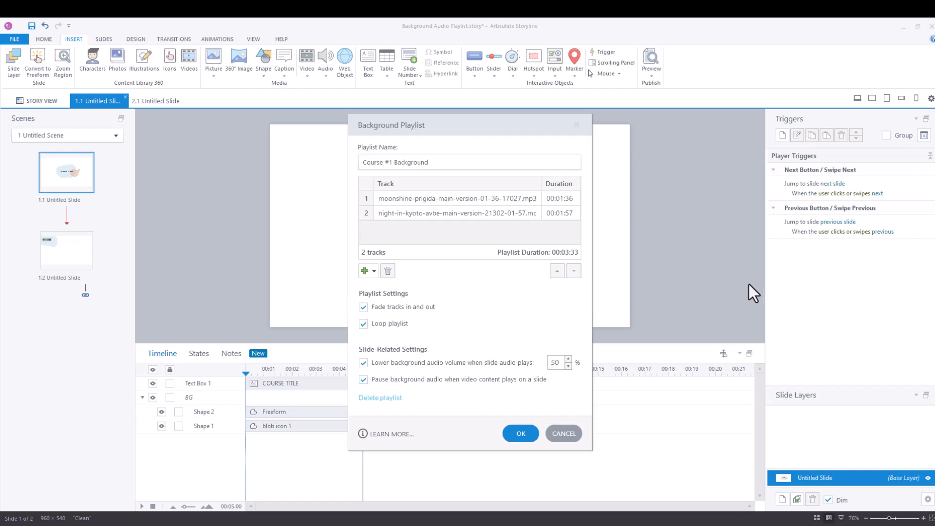
mouse_move(538, 293)
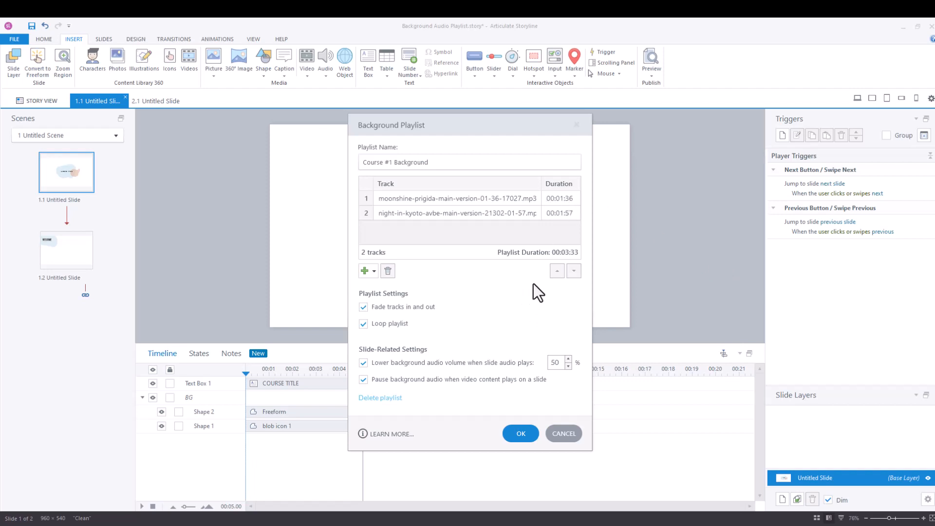
mouse_move(506, 227)
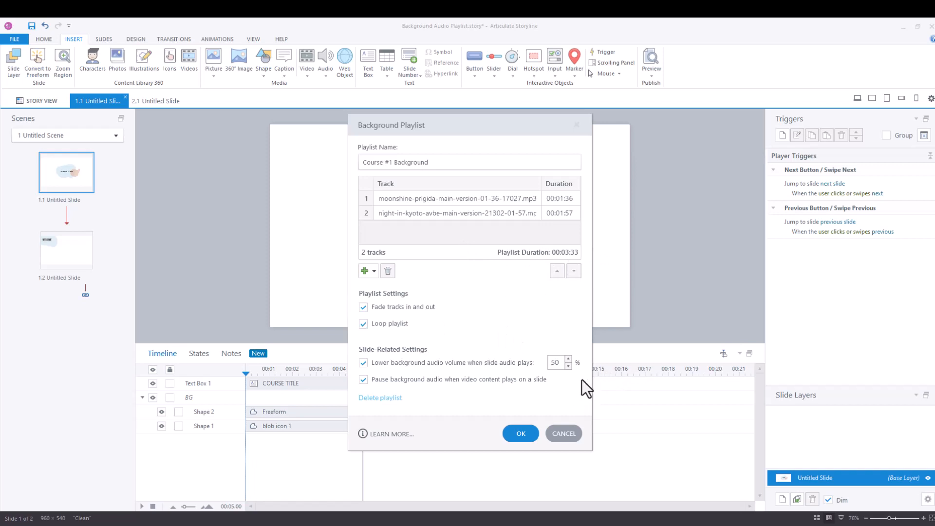
mouse_move(590, 376)
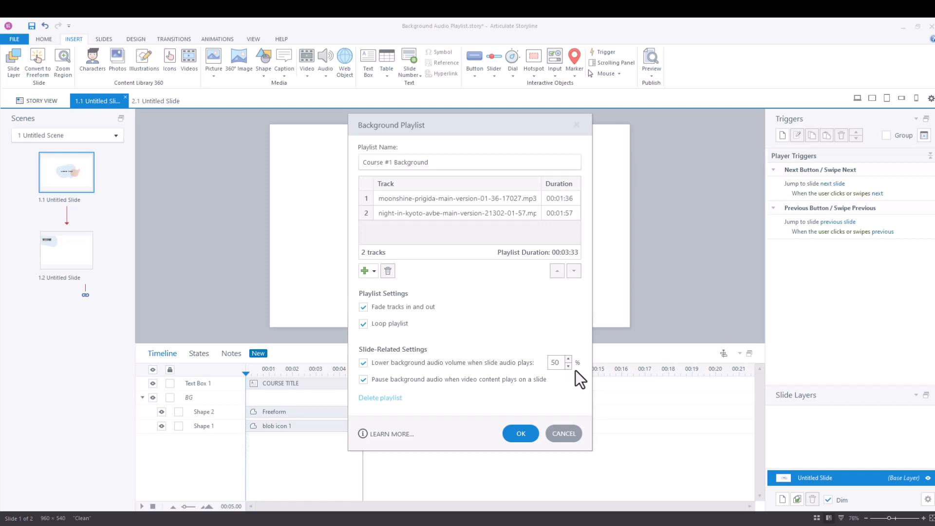
mouse_move(564, 410)
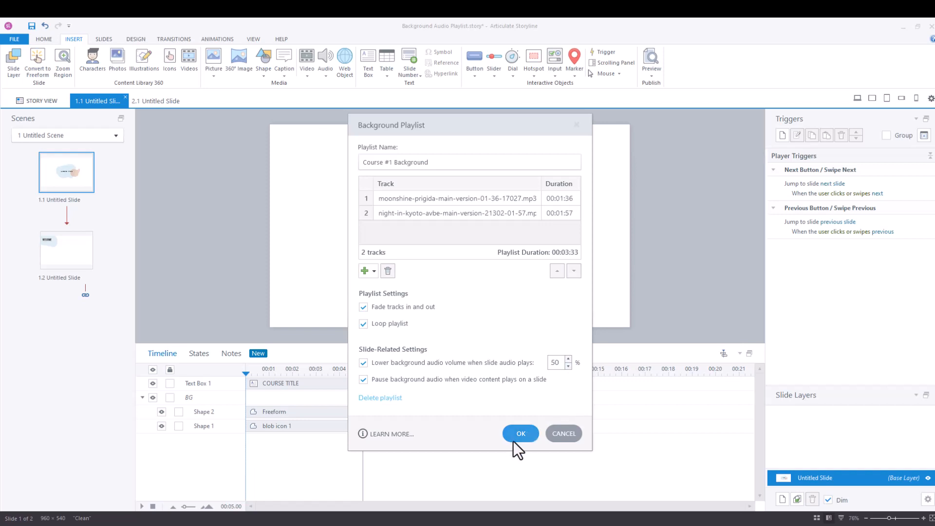
Accept the playlist settings and show the Built-In variables list scrolled to Player.BackgroundAudioVolume.
click(519, 432)
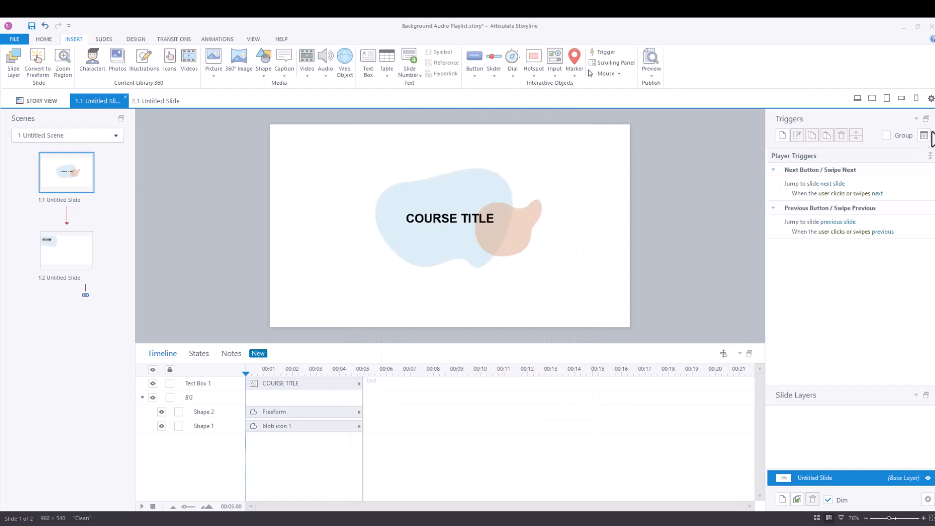
mouse_move(923, 136)
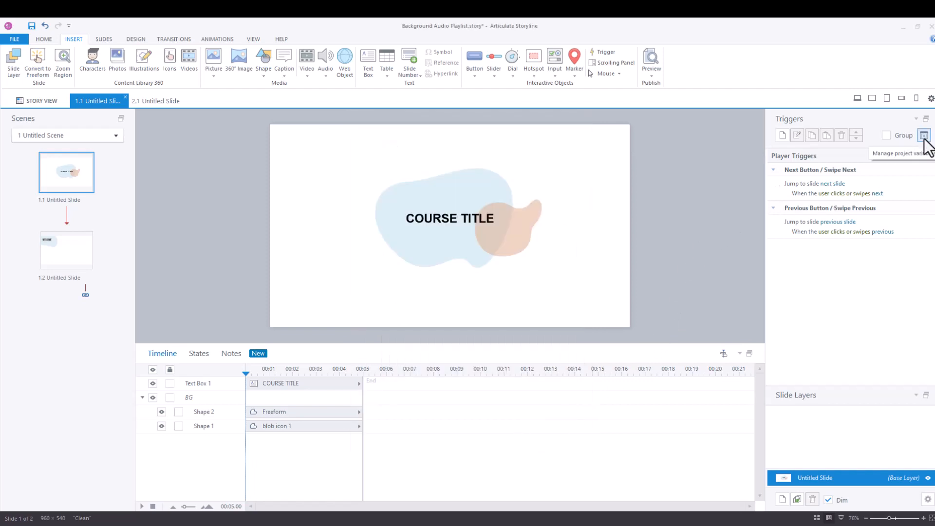
click(925, 136)
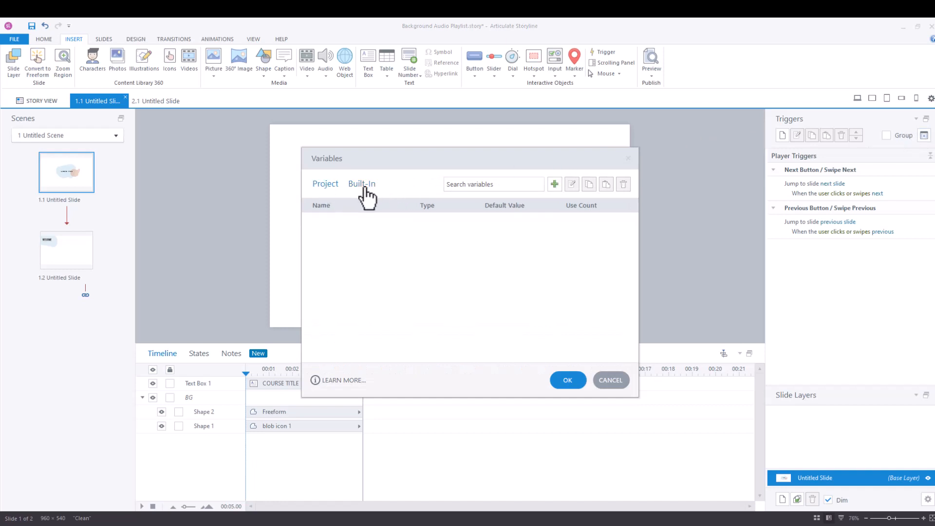
click(362, 184)
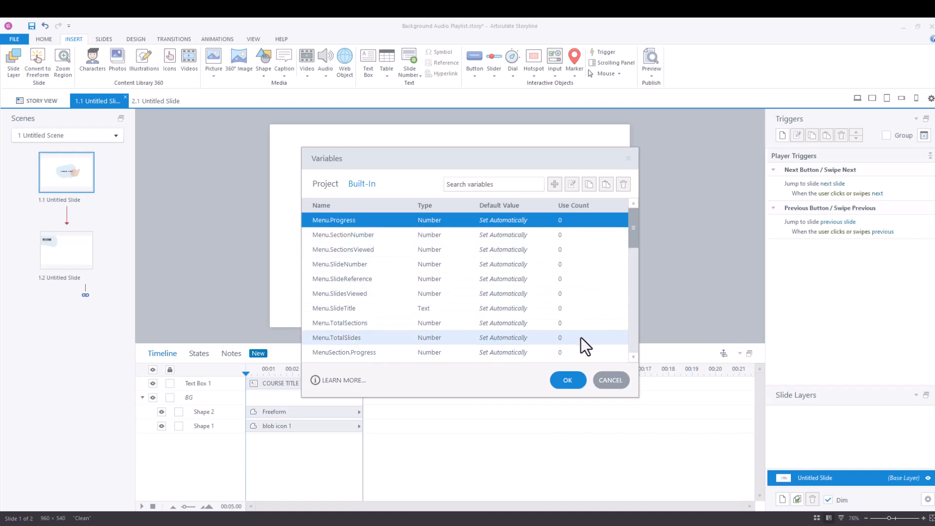
scroll(down, 3)
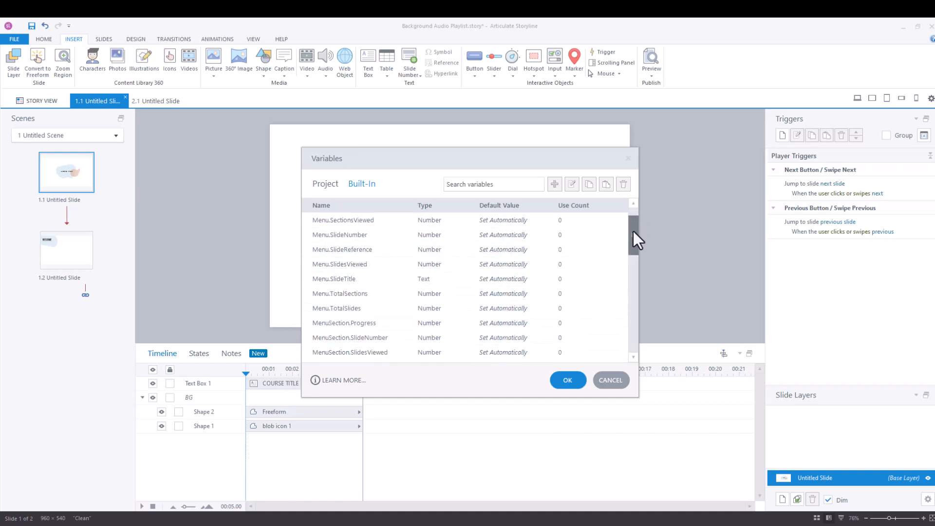
scroll(down, 3)
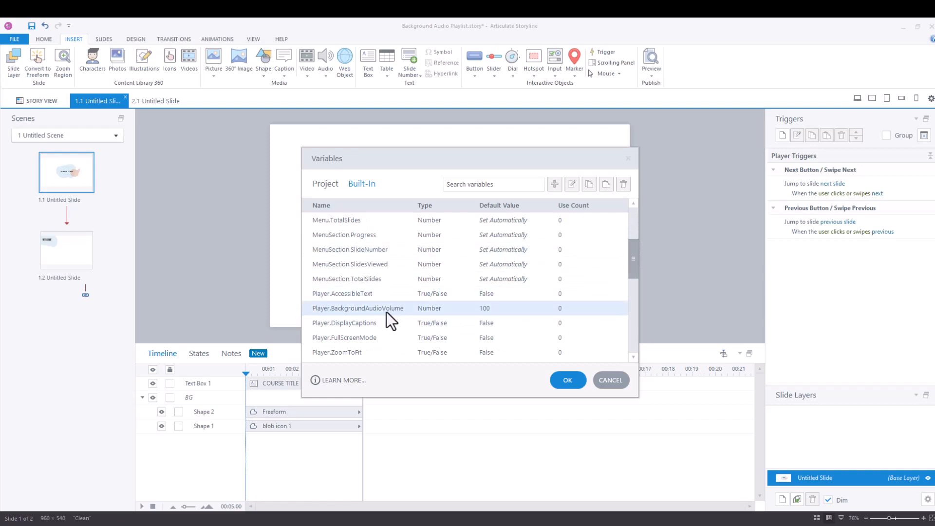
Inspect Player.BackgroundAudioVolume, leave its default value at 100 and close the variables window.
click(357, 308)
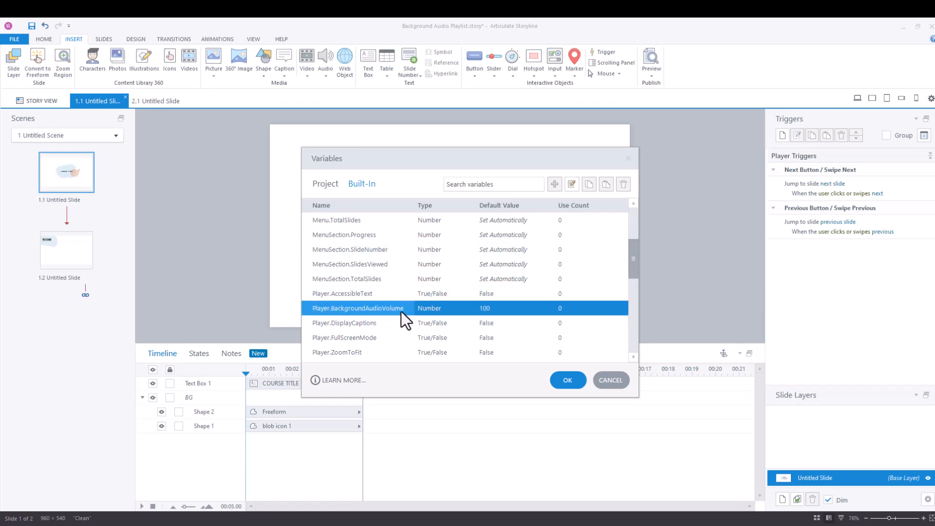
mouse_move(511, 318)
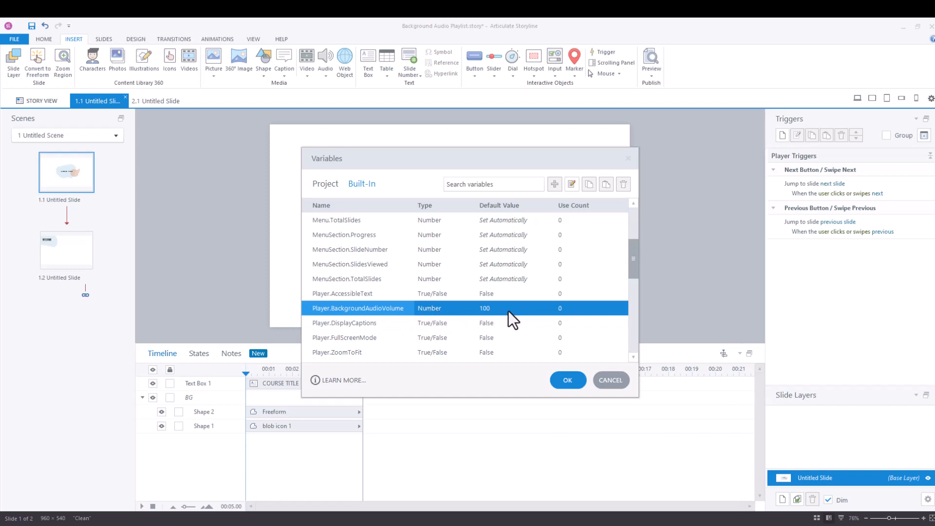
mouse_move(505, 320)
text(5)
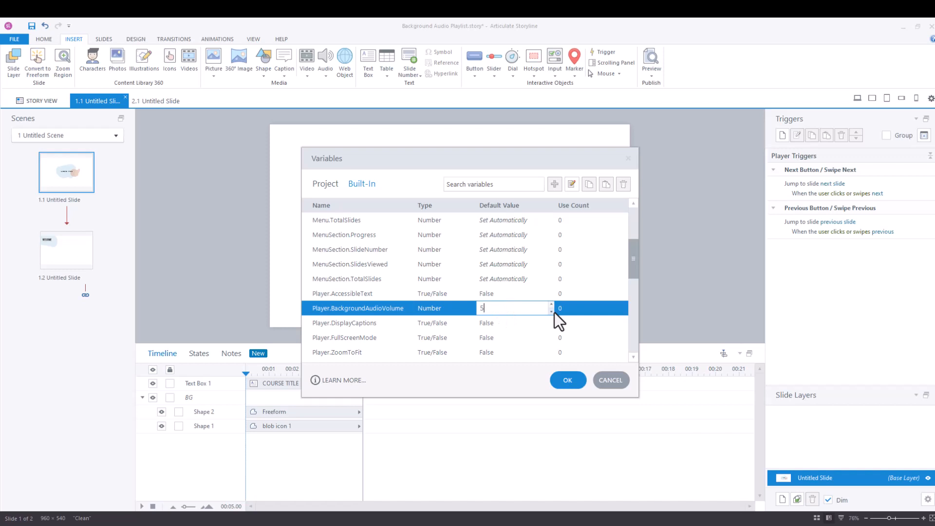
text(0)
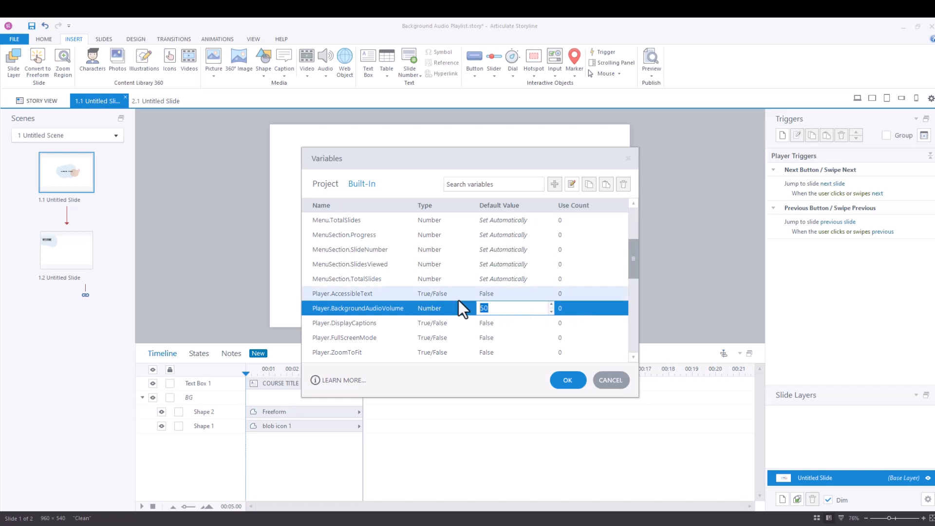
text(100)
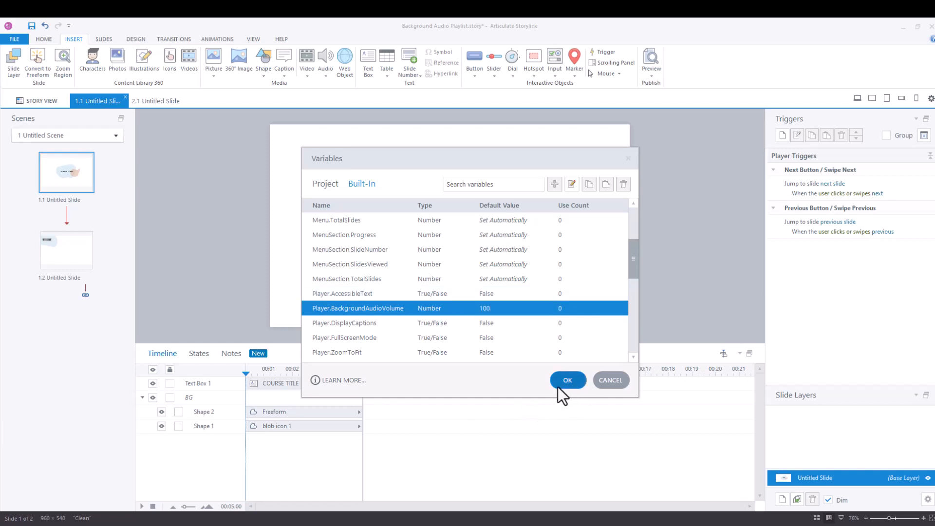
click(567, 380)
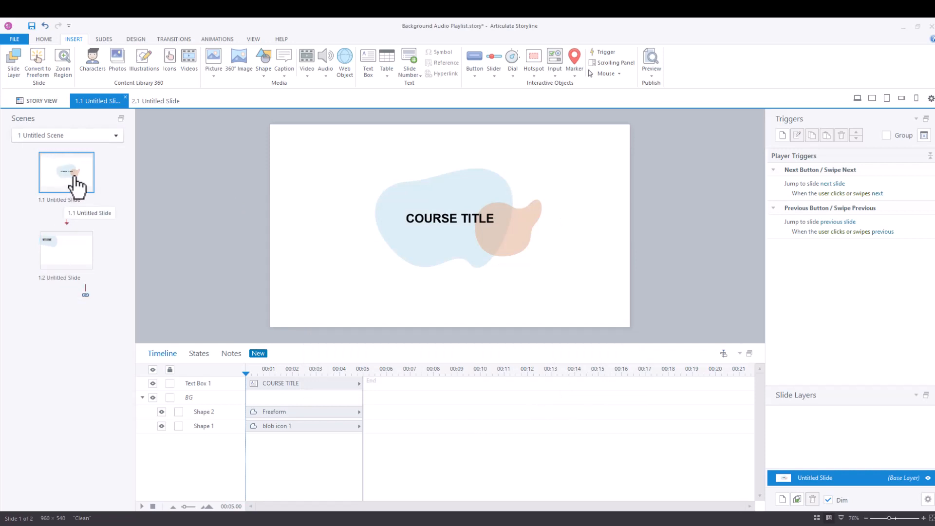
mouse_move(421, 232)
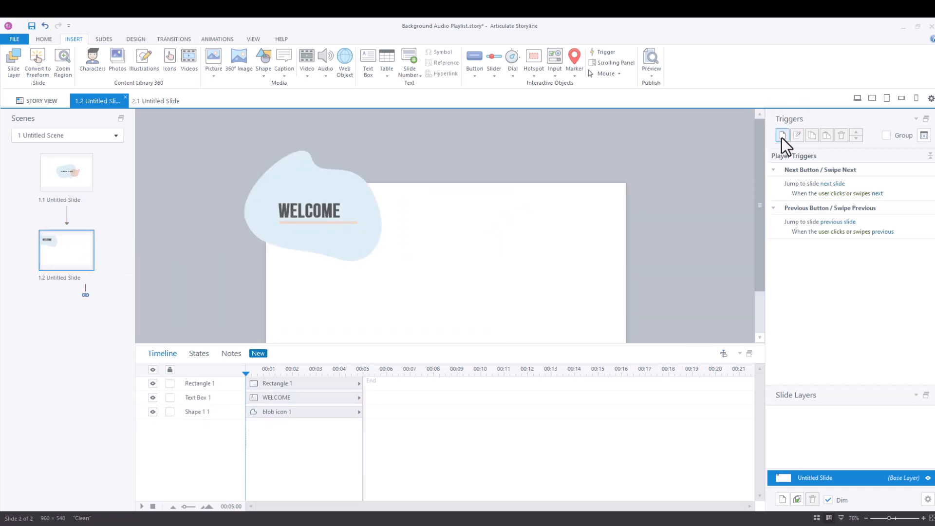
Start a new trigger for slide 1.2 from the Triggers panel.
click(782, 134)
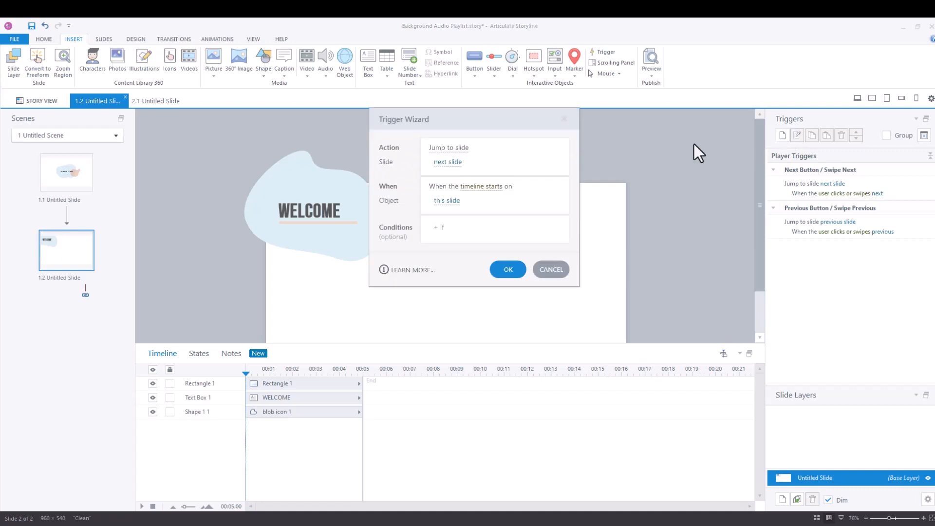
Make the trigger adjust Player.BackgroundAudioVolume to 50 when the timeline starts.
click(448, 147)
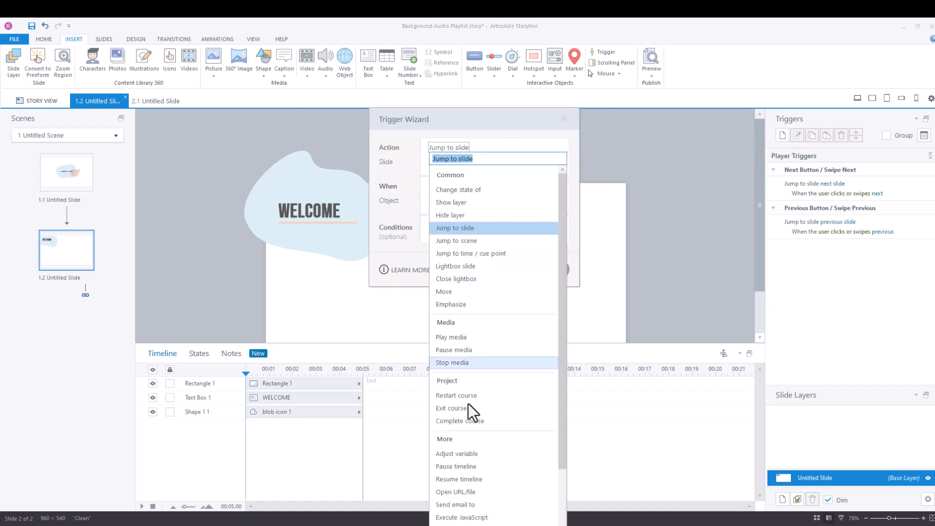
click(457, 452)
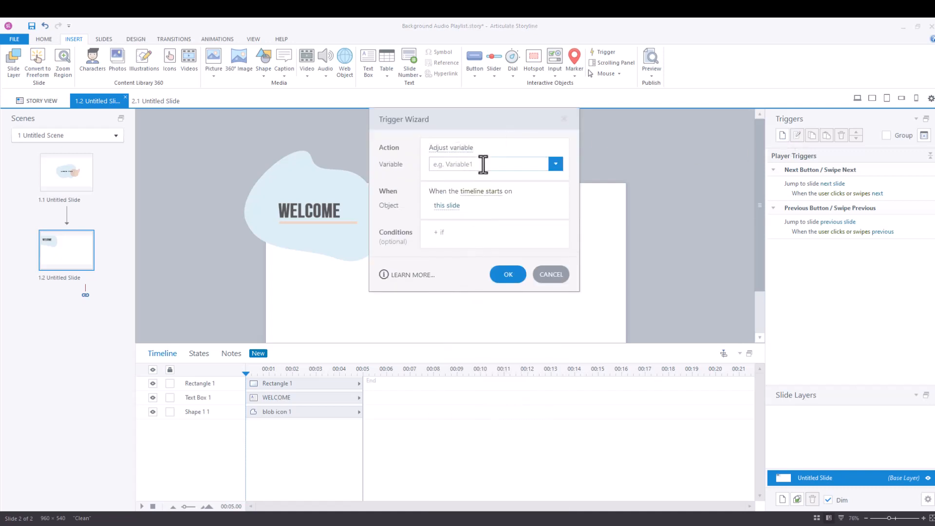
click(554, 164)
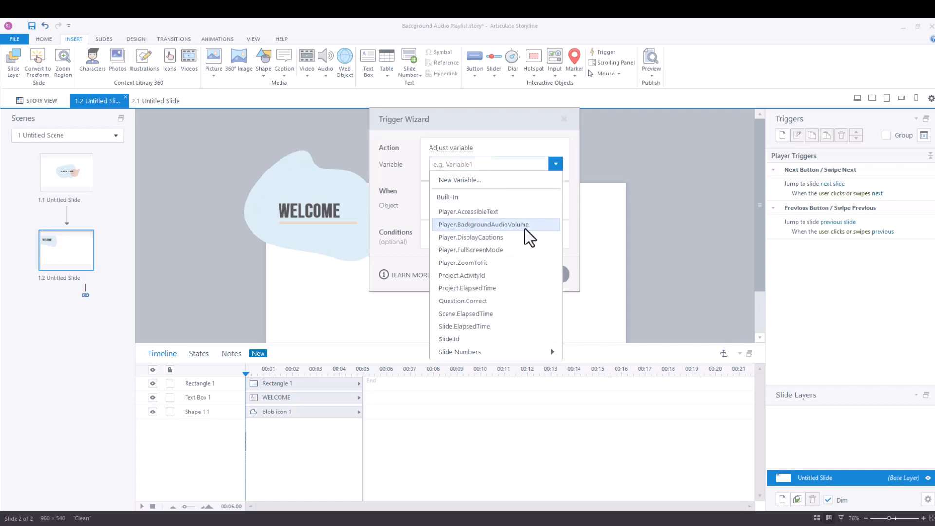
click(484, 224)
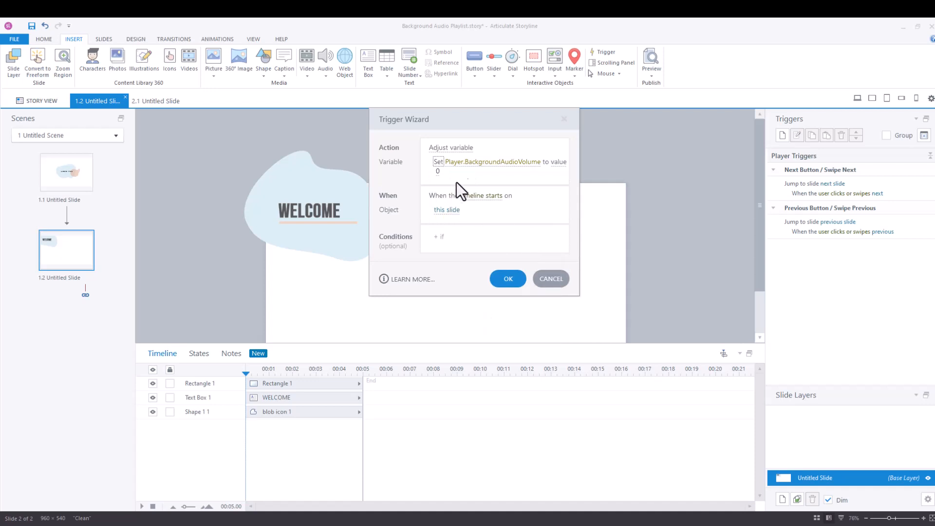
mouse_move(509, 182)
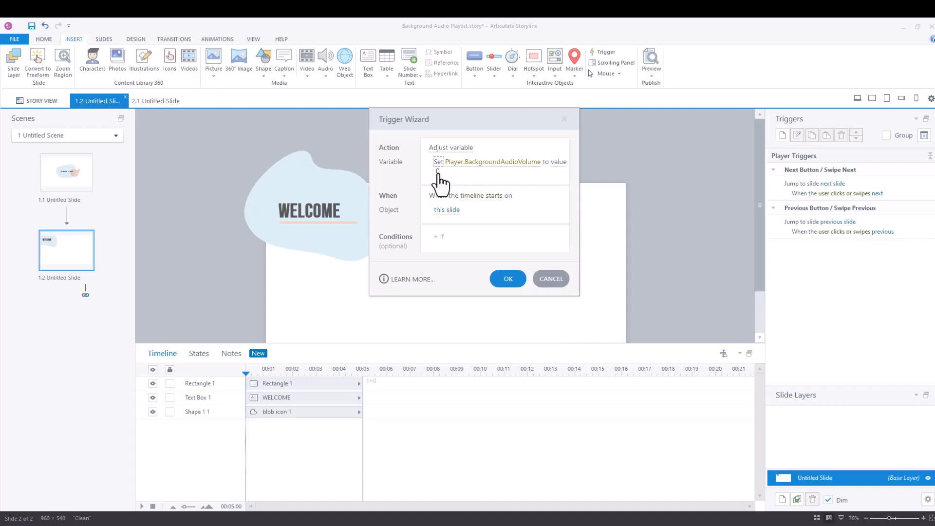
click(437, 172)
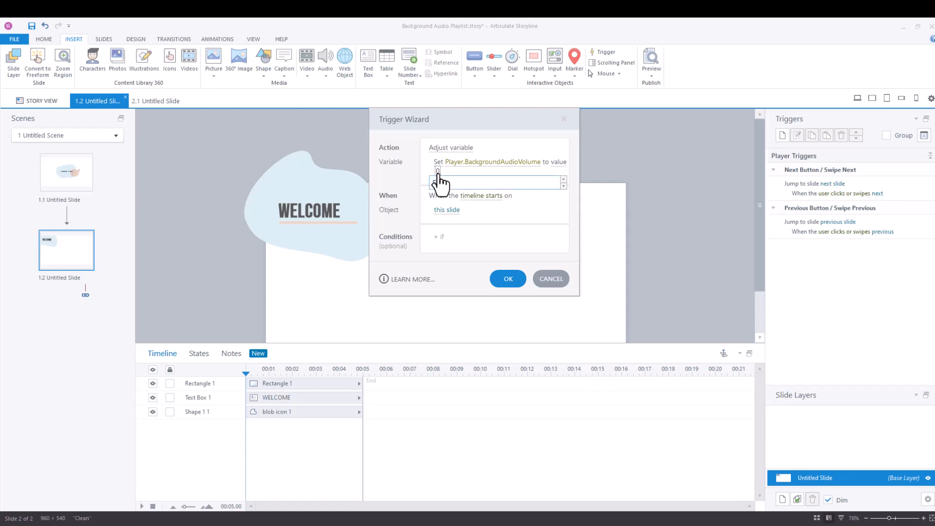
text(50)
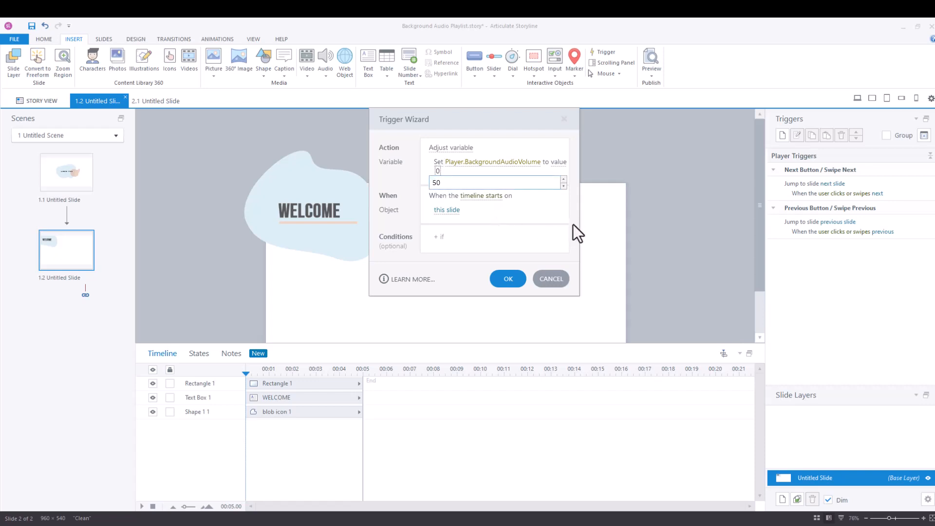
click(508, 278)
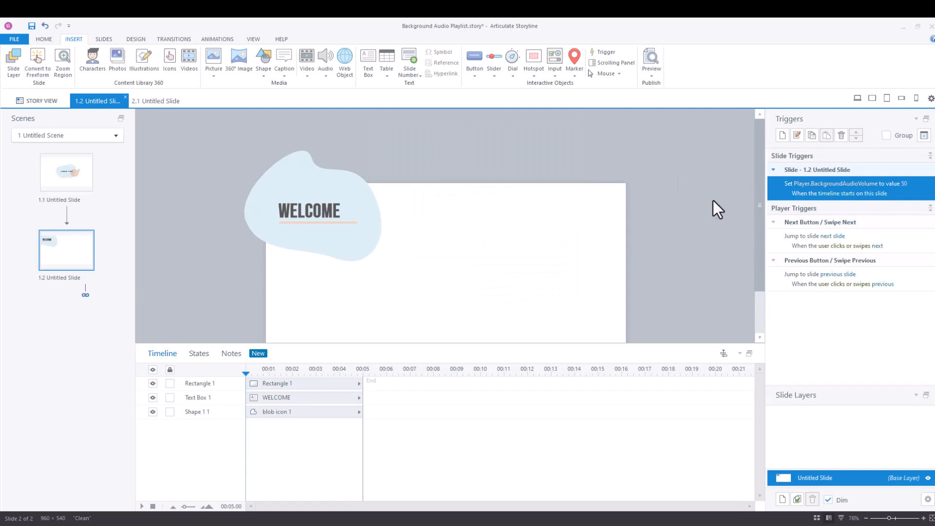
mouse_move(78, 176)
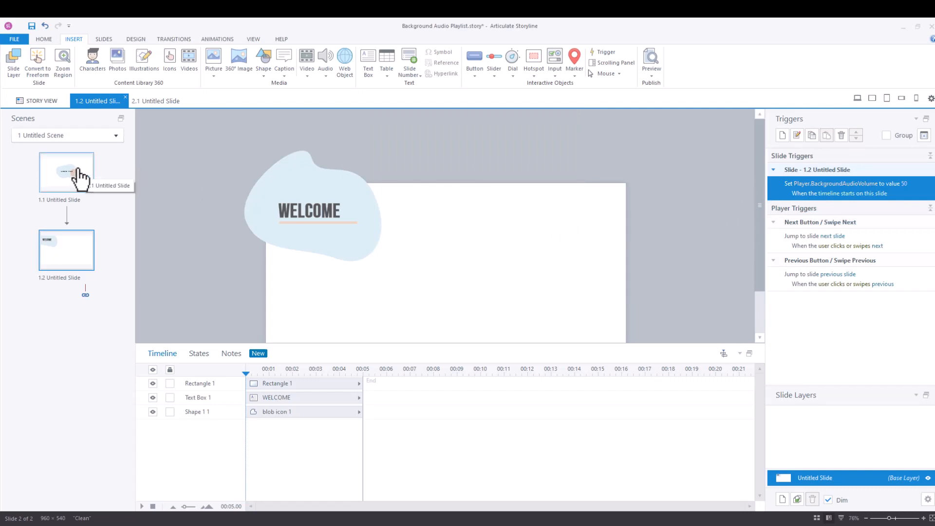
click(66, 171)
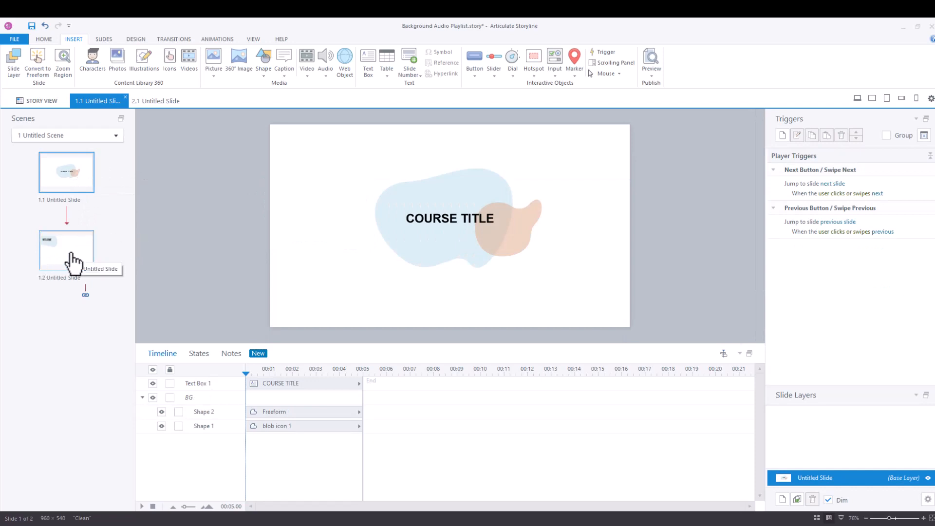
click(66, 249)
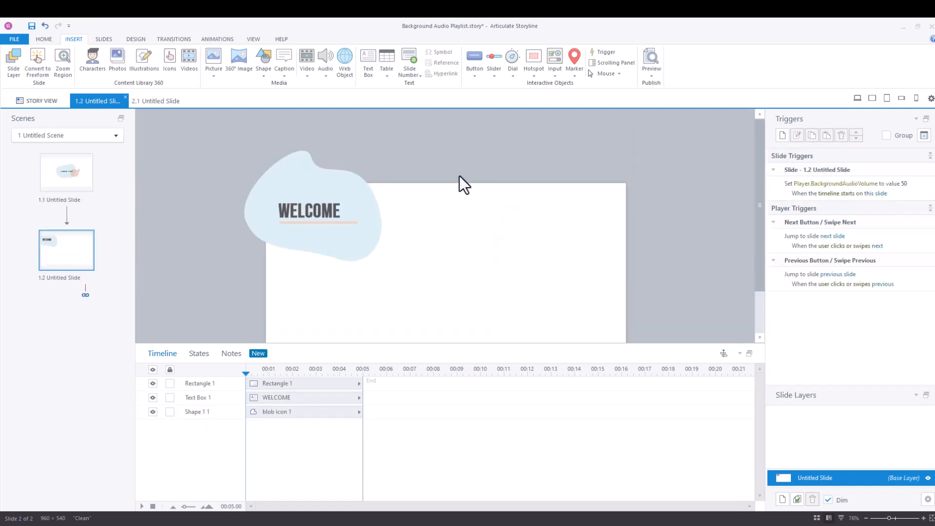
mouse_move(653, 179)
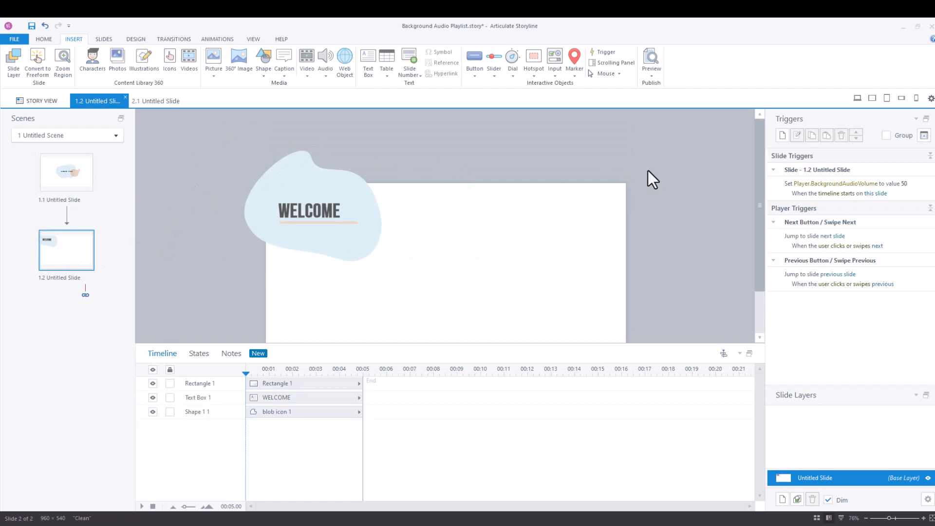